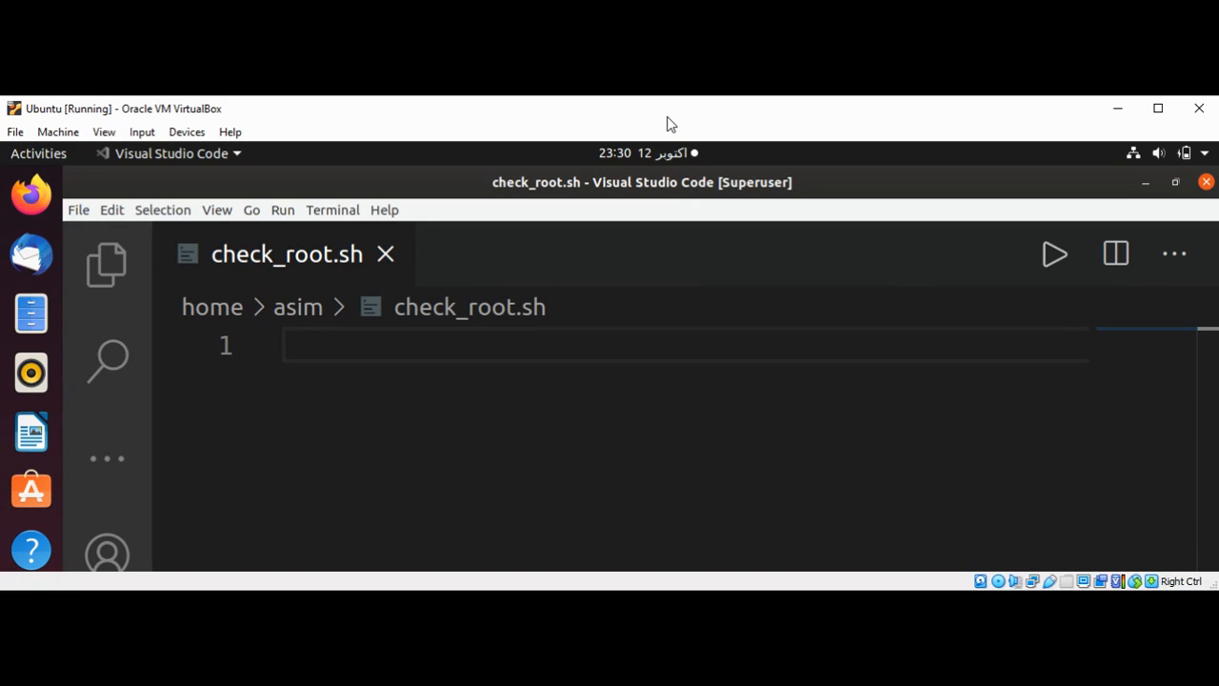
pyautogui.moveTo(857, 297)
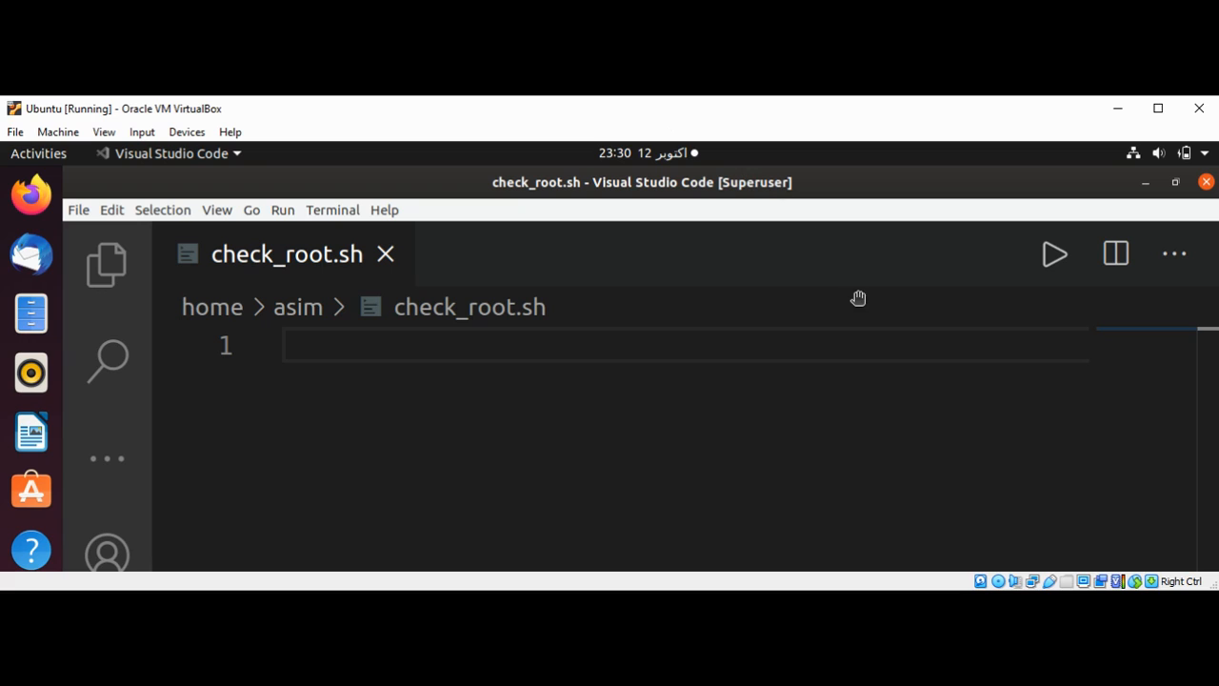
pyautogui.moveTo(806, 495)
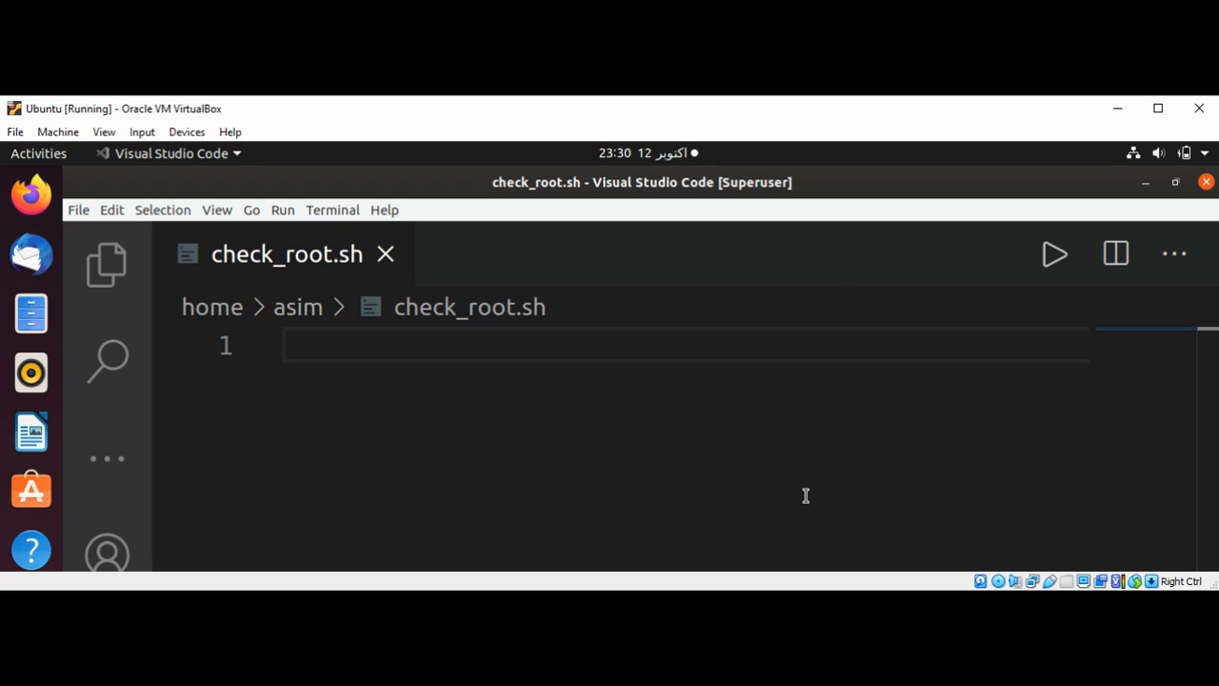
pyautogui.moveTo(717, 349)
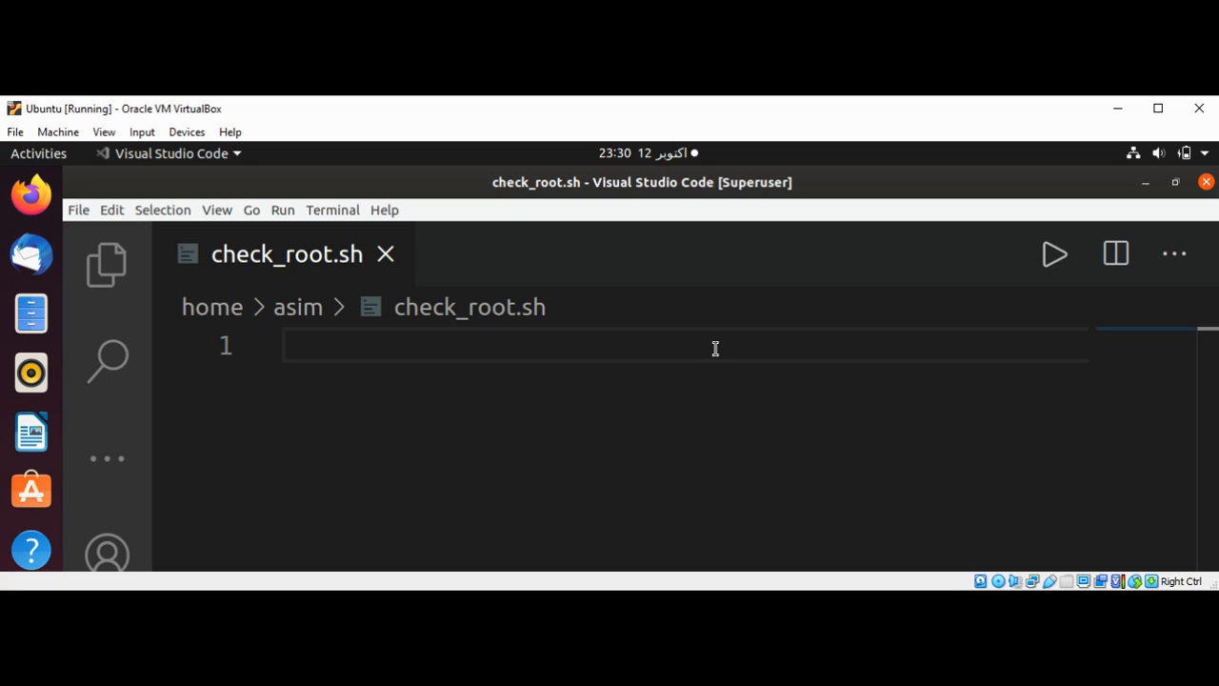
pyautogui.moveTo(613, 351)
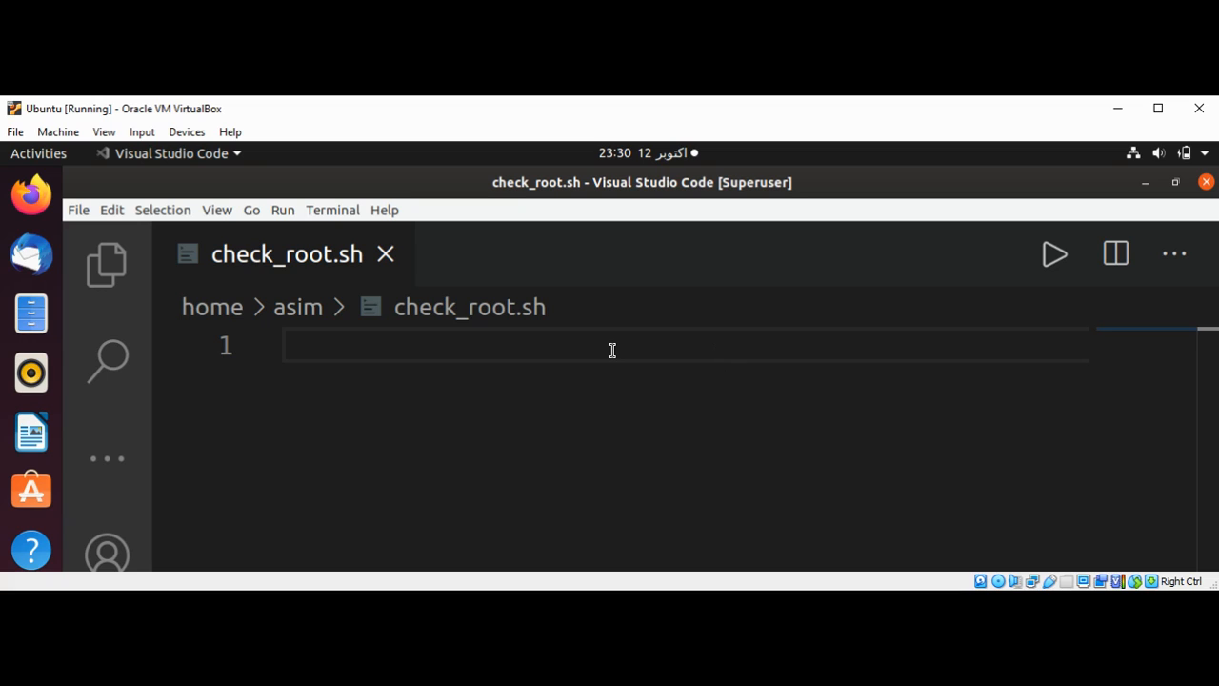
pyautogui.moveTo(516, 347)
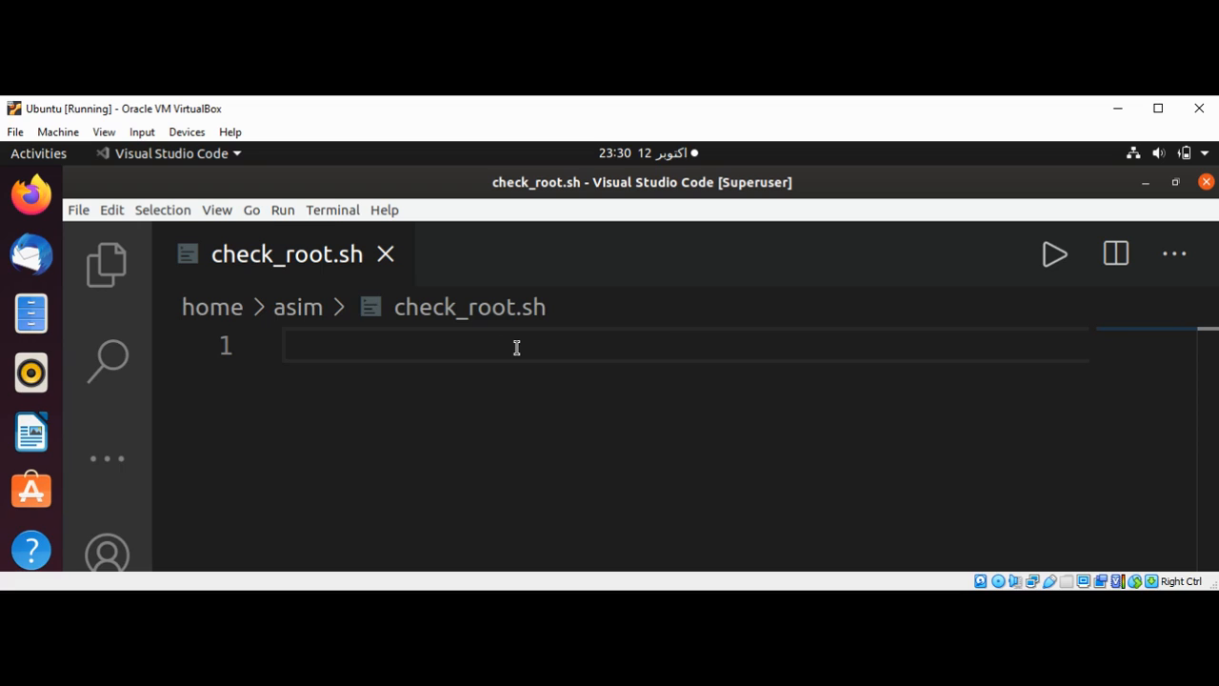
# Write the #!/bin/bash shebang on line one, correcting the mistyped '1' to '!'.
pyautogui.click(515, 346)
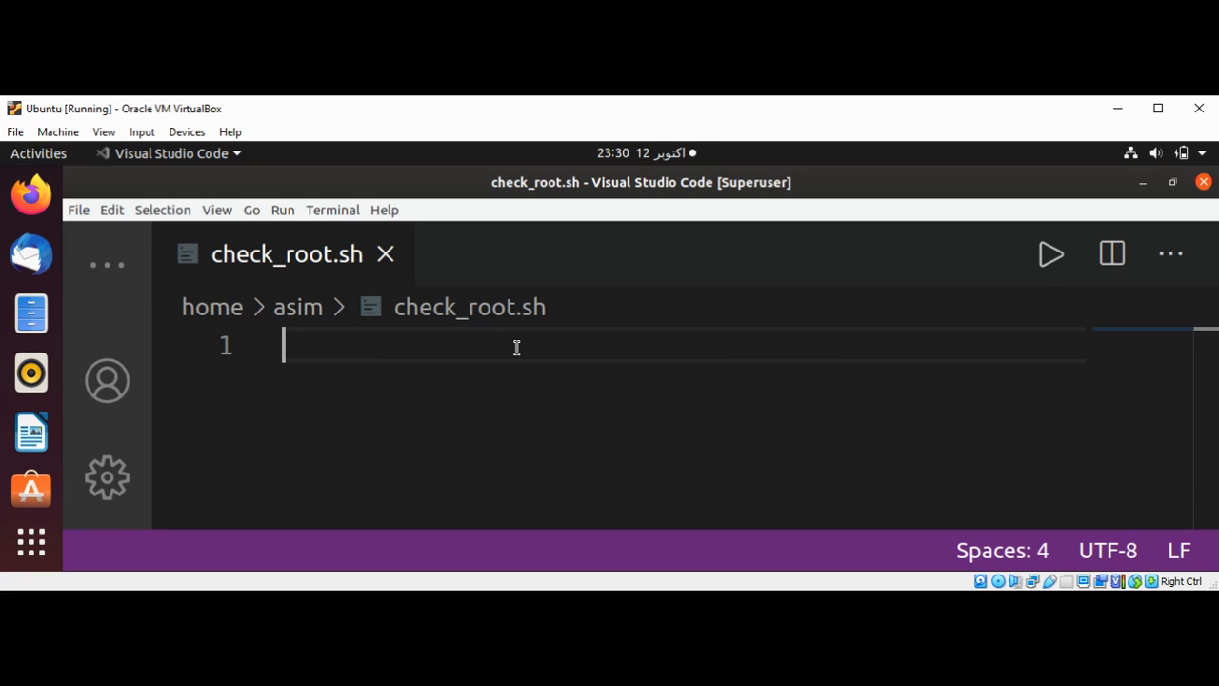
pyautogui.write('#1/')
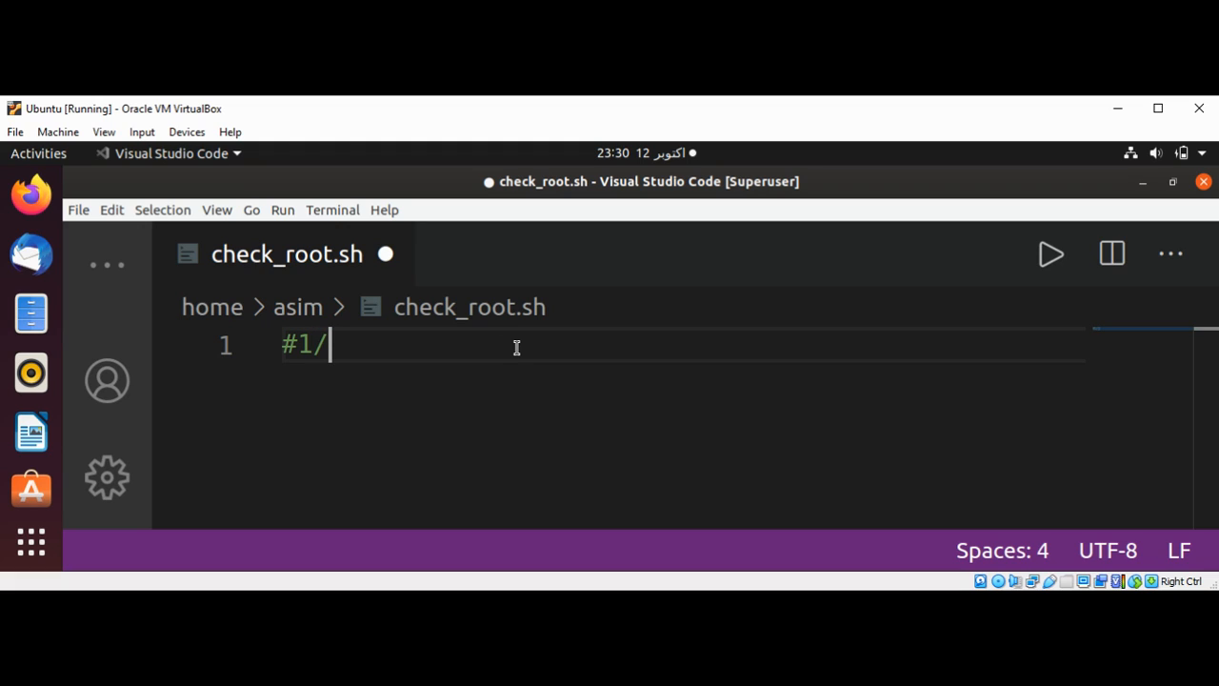
pyautogui.press('BackSpace')
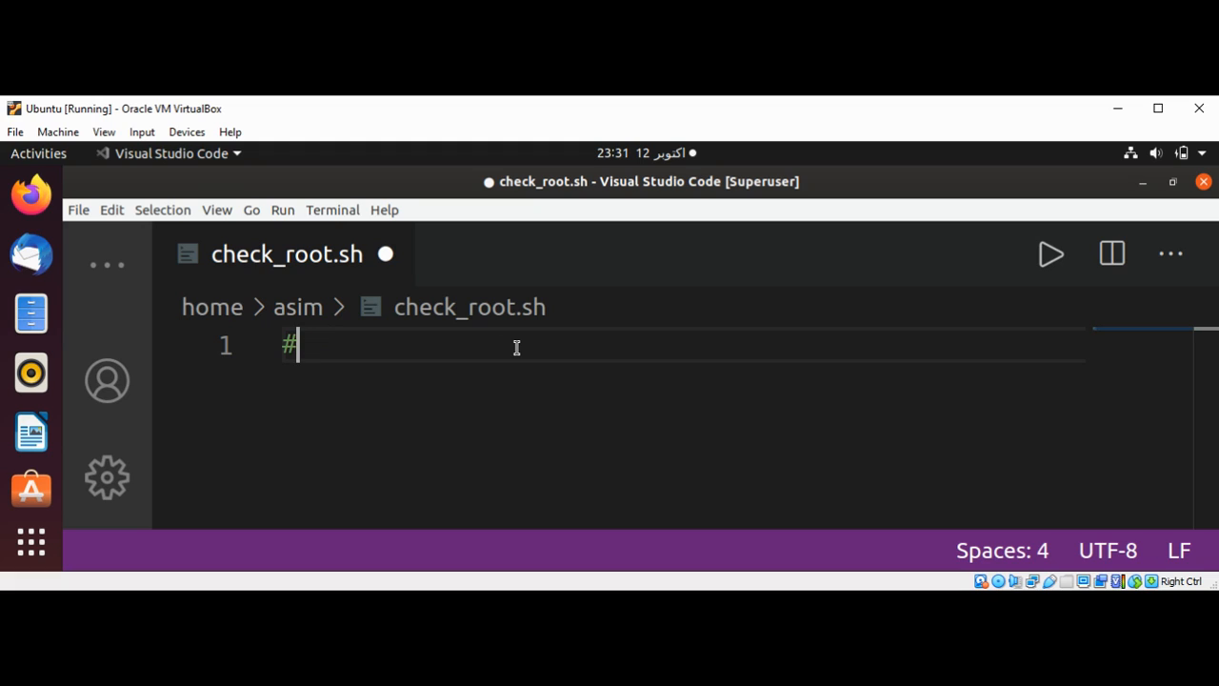
pyautogui.write('!')
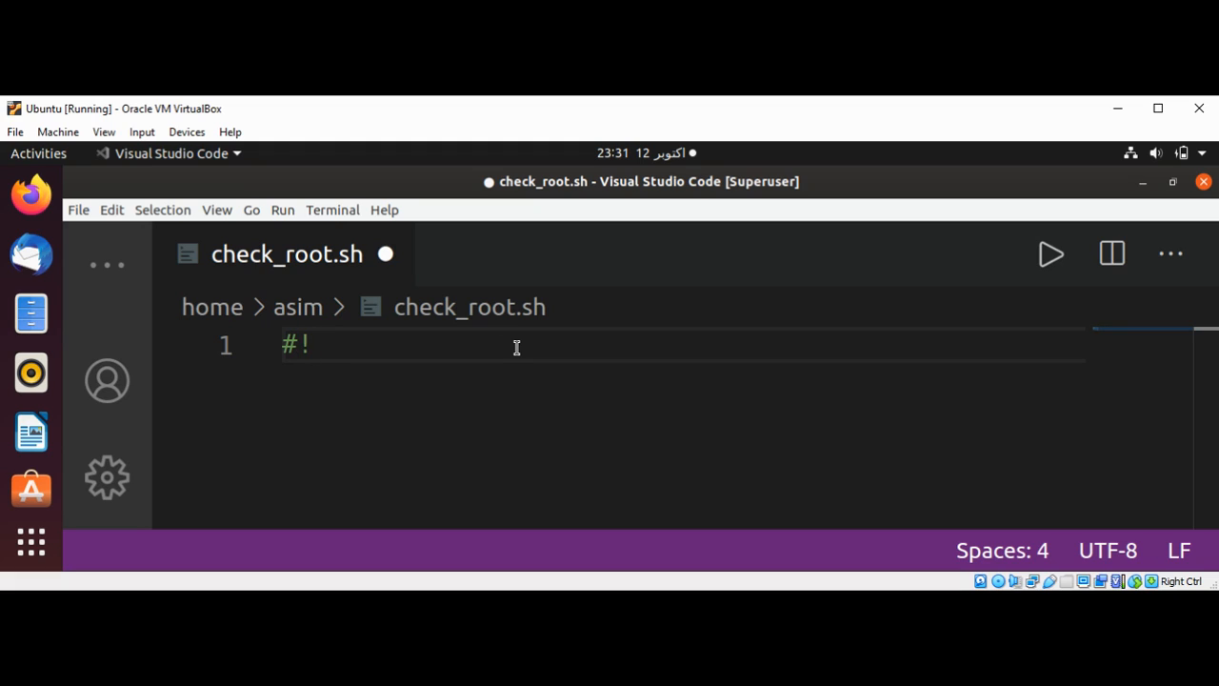
pyautogui.write('/bi')
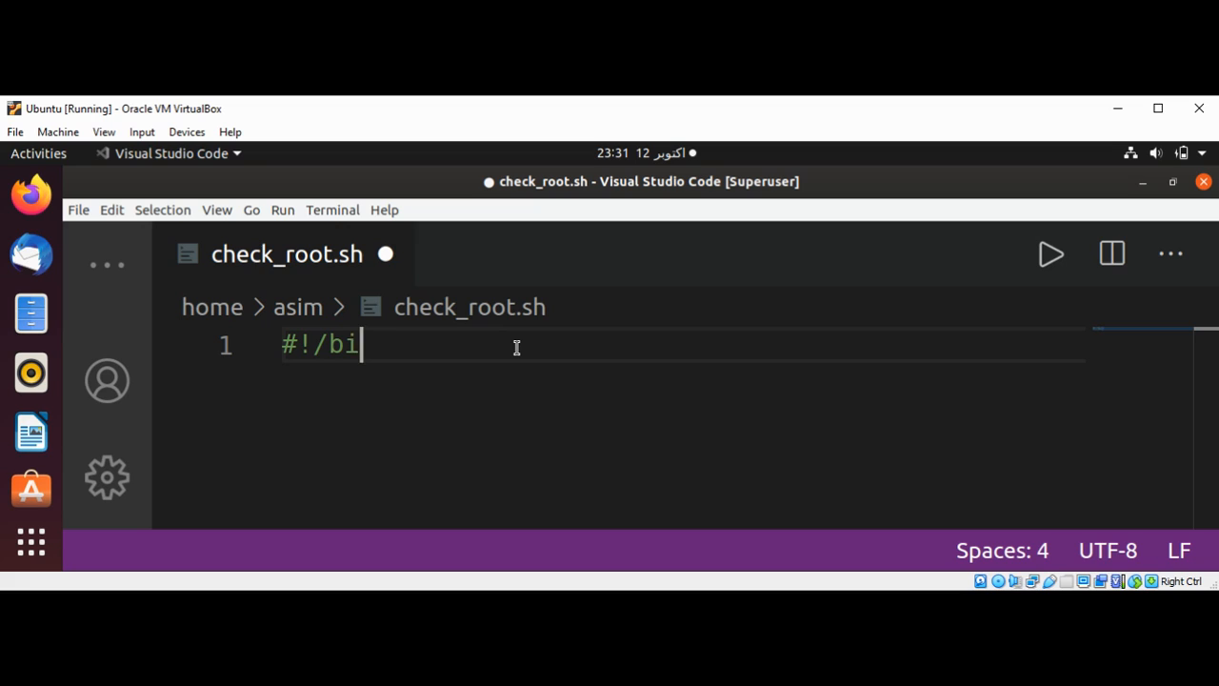
pyautogui.write('n/bash')
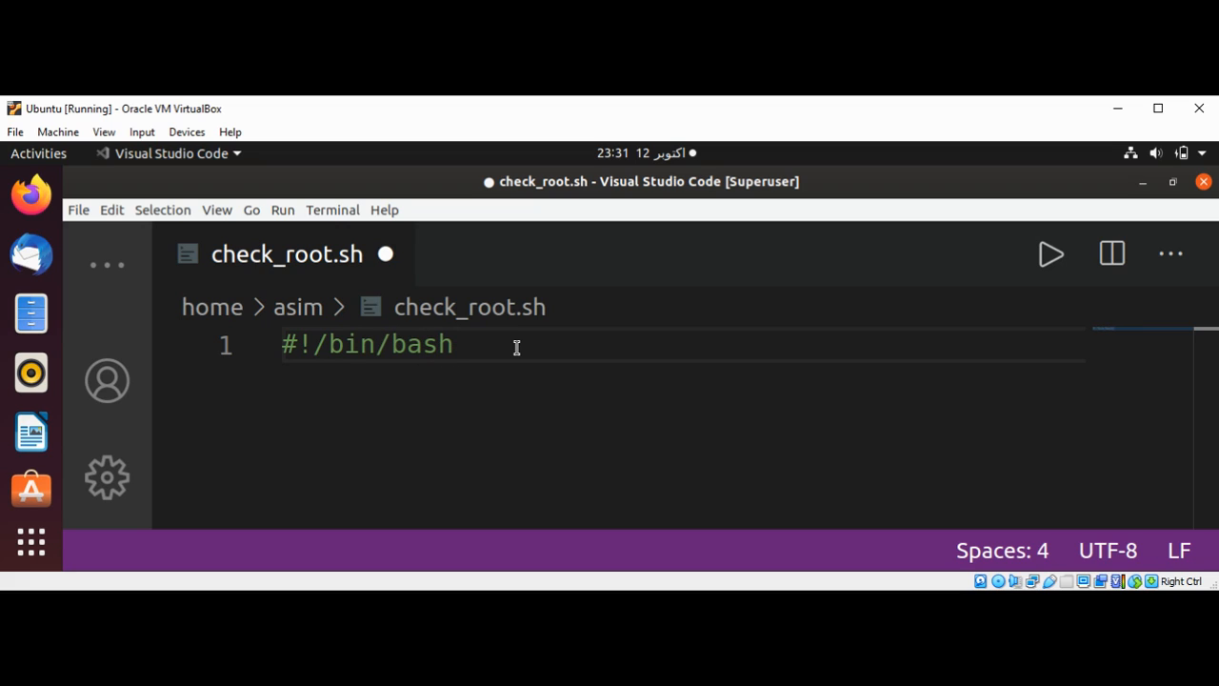
pyautogui.press('Return')
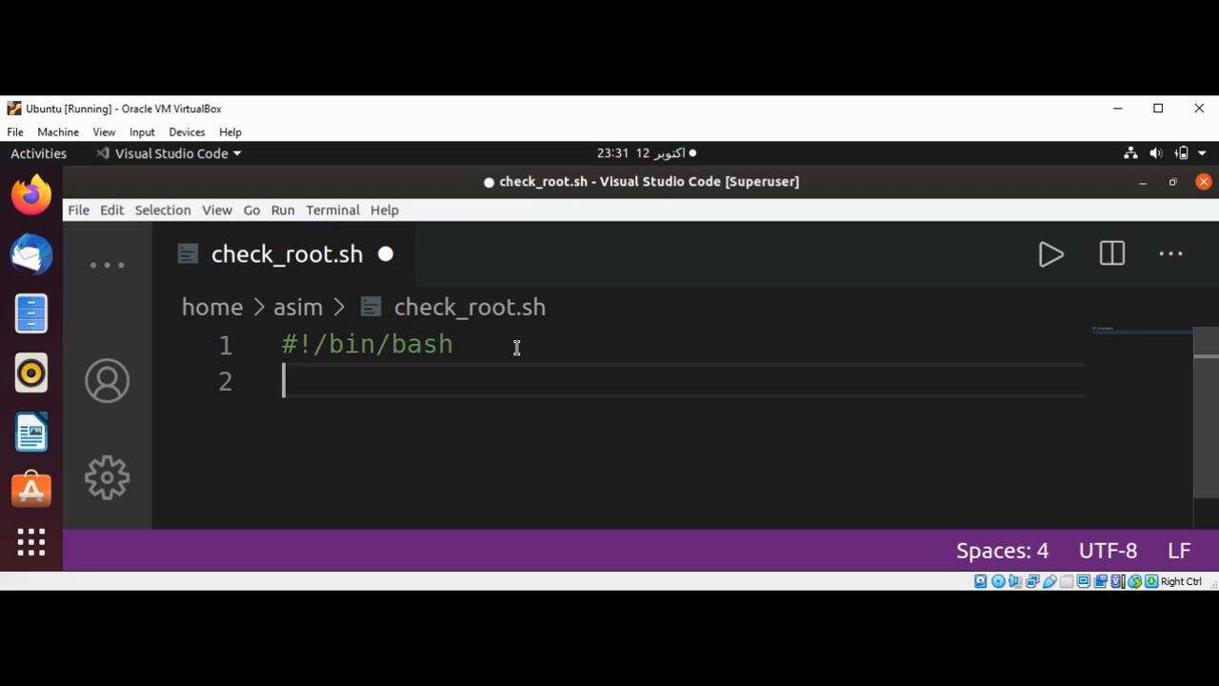
# Write 'if grep ^root /etc/passwd; then' and begin the indented echo of the then branch.
pyautogui.write('if')
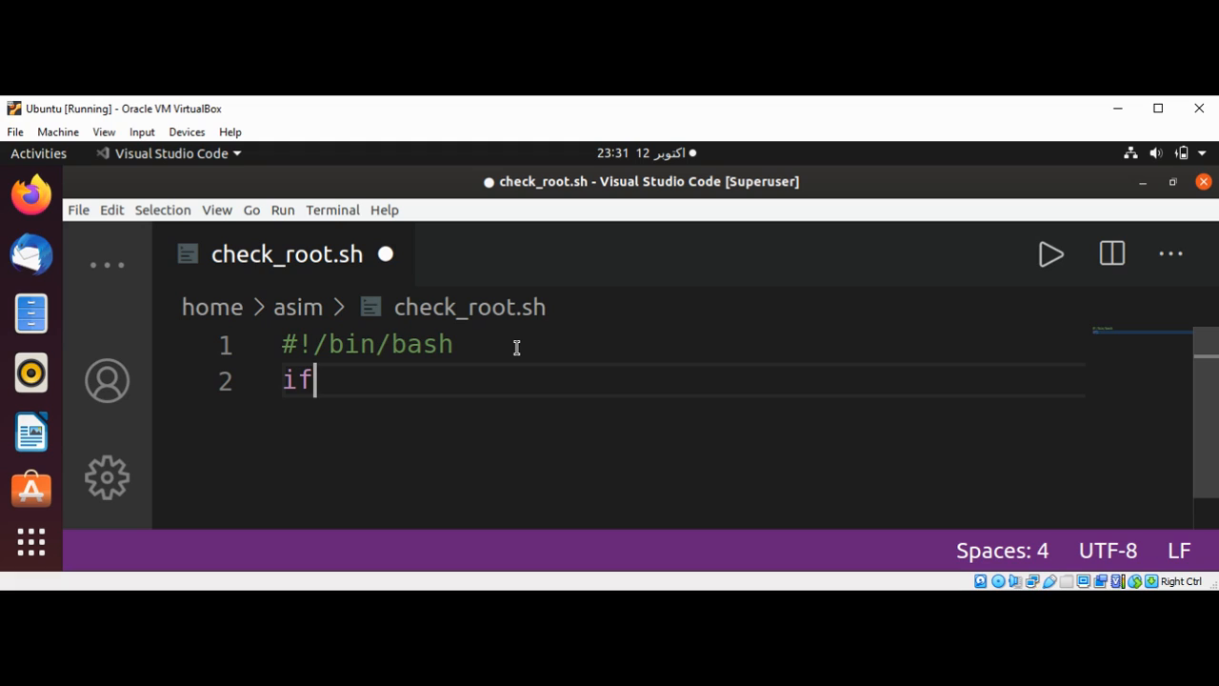
pyautogui.write('grep')
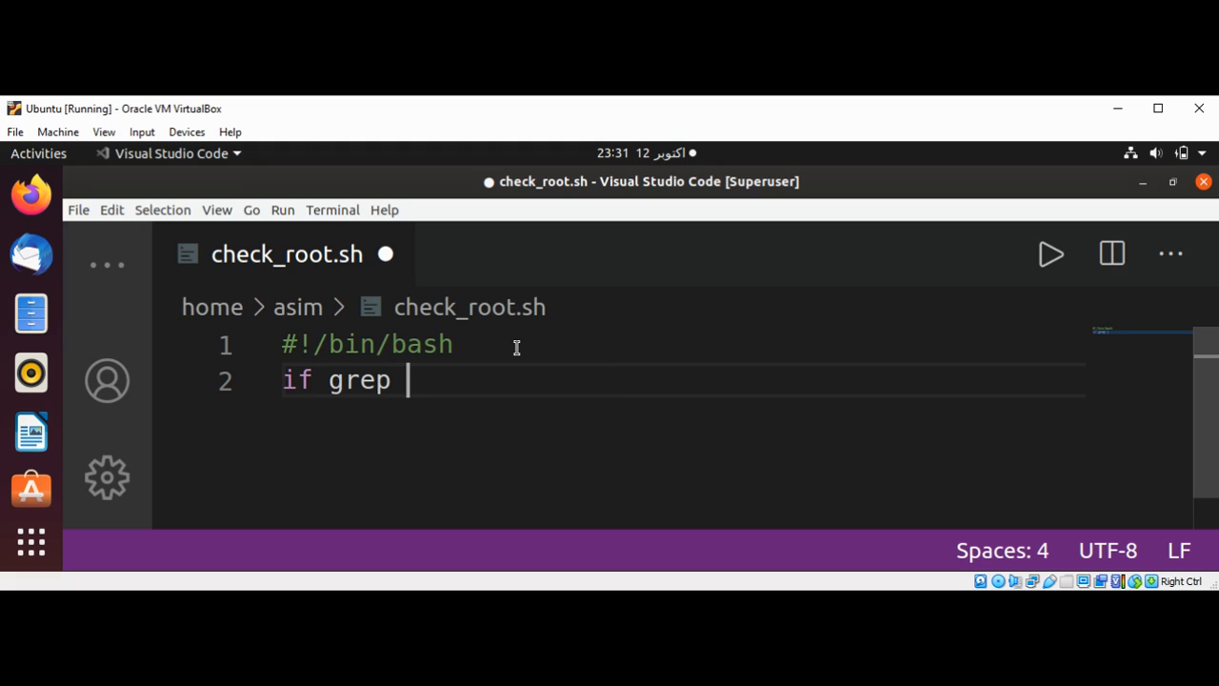
pyautogui.write('^')
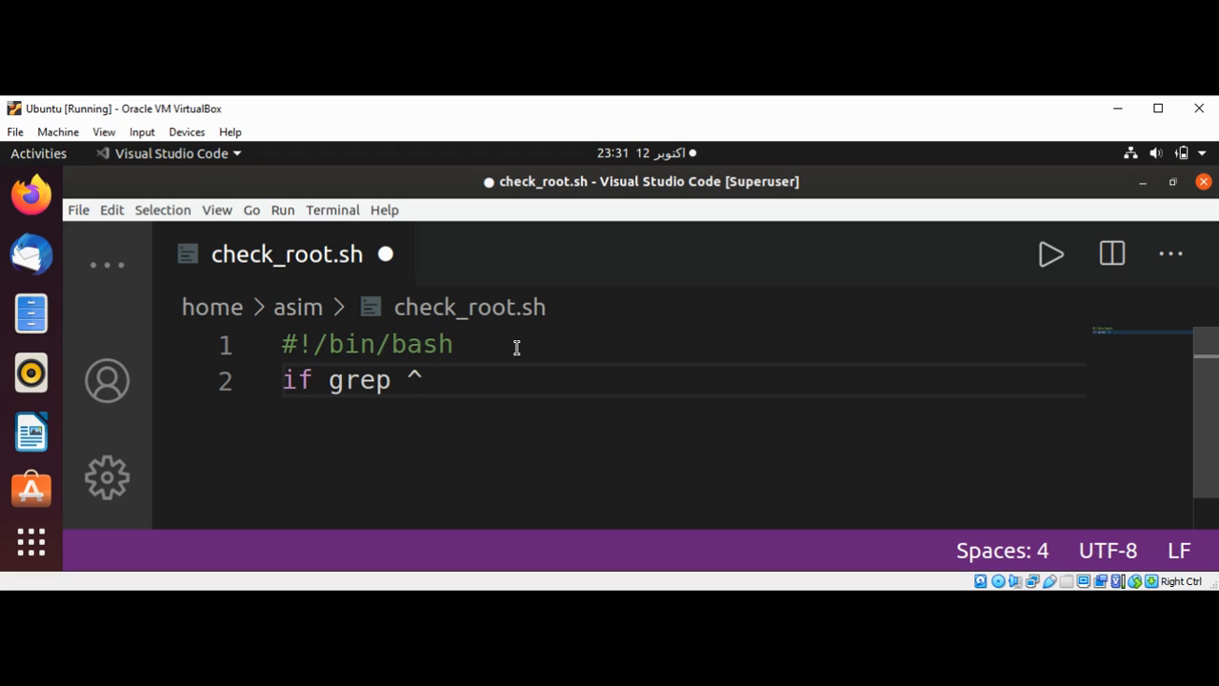
pyautogui.write('roo')
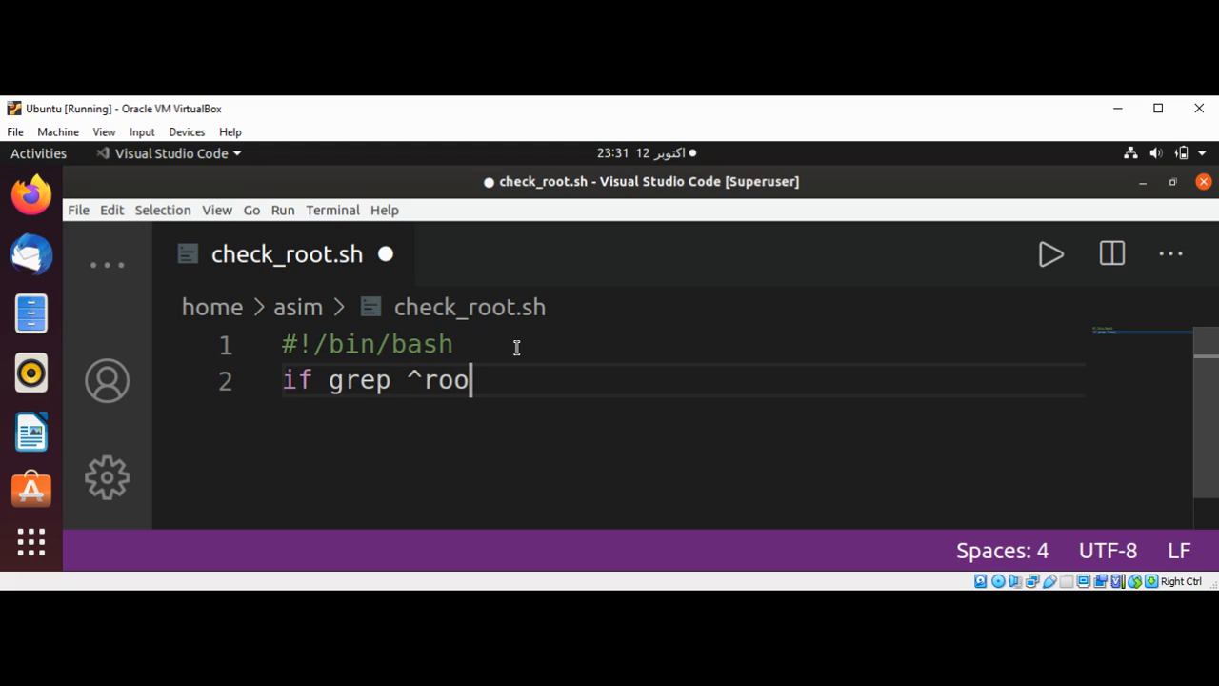
pyautogui.write('t')
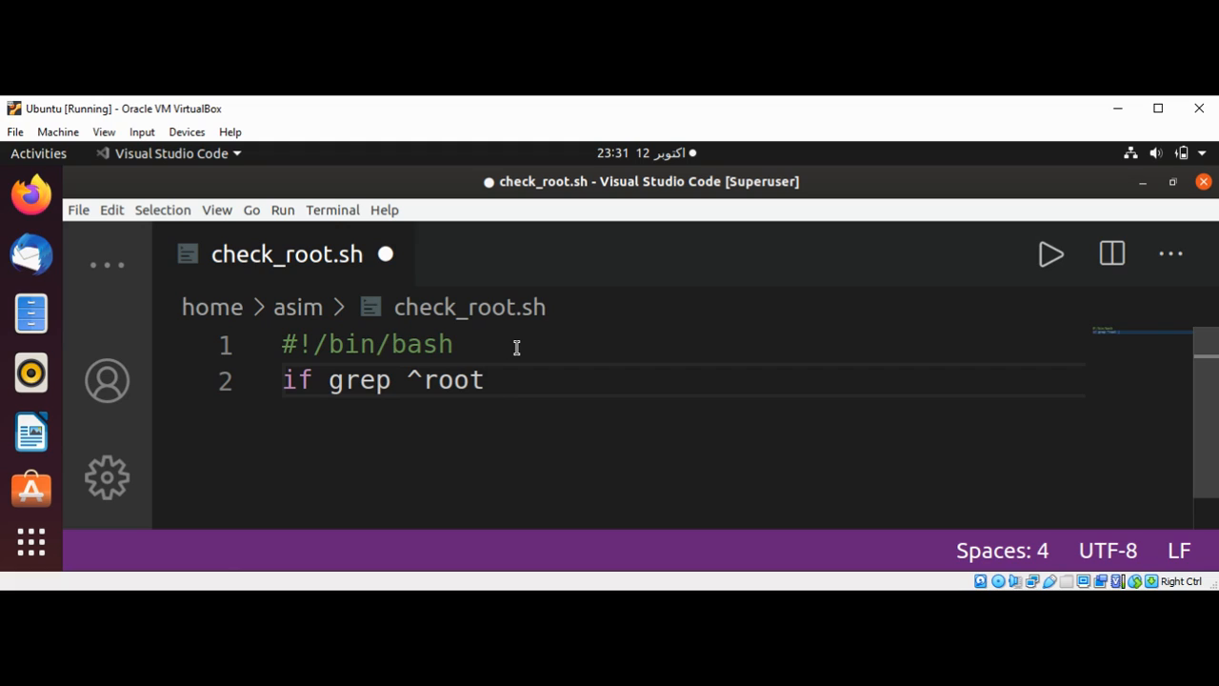
pyautogui.write('/etc')
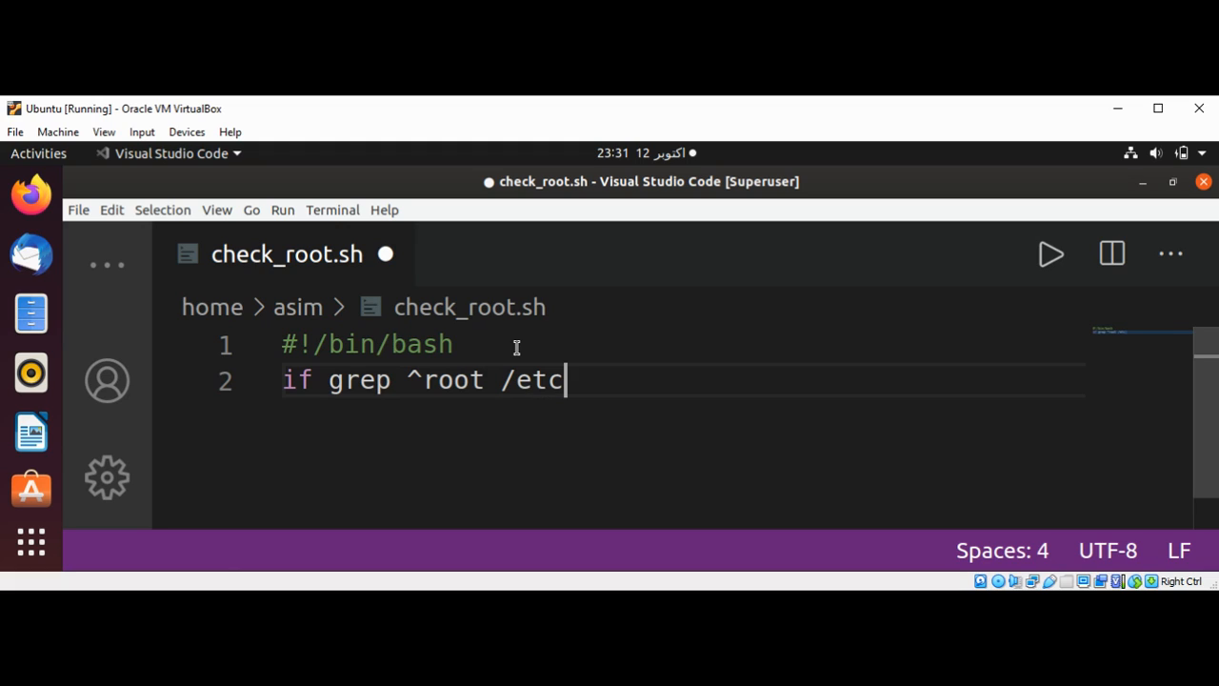
pyautogui.write('passwd')
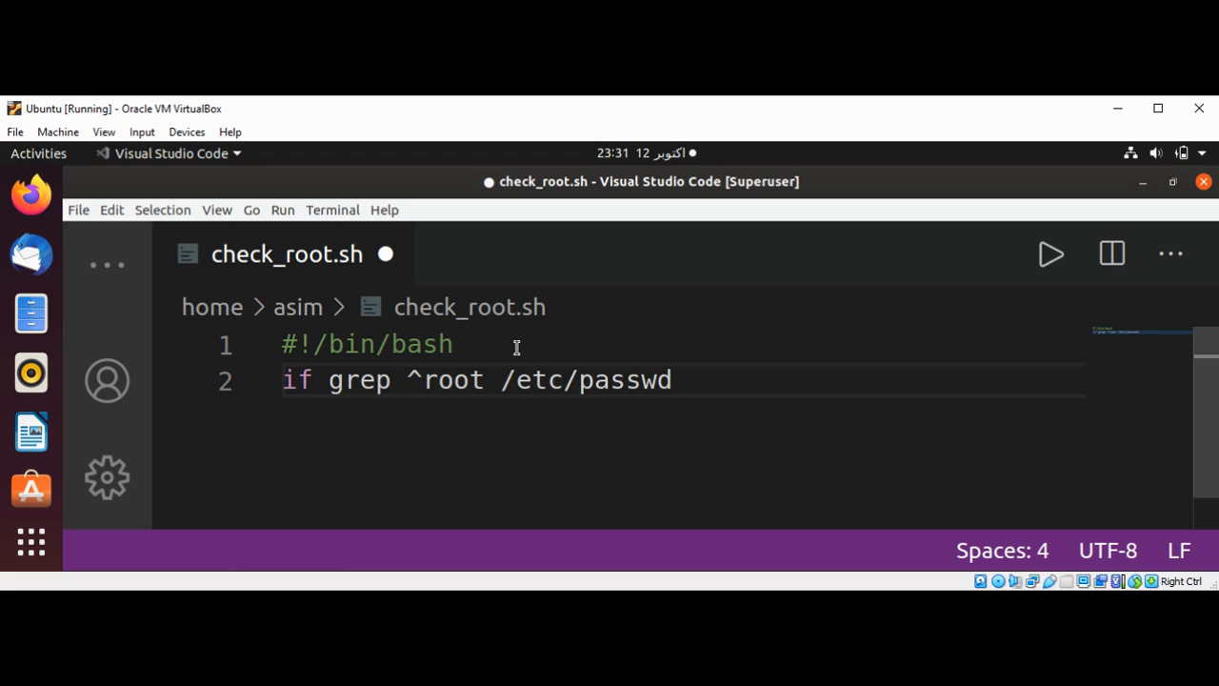
pyautogui.write('; then')
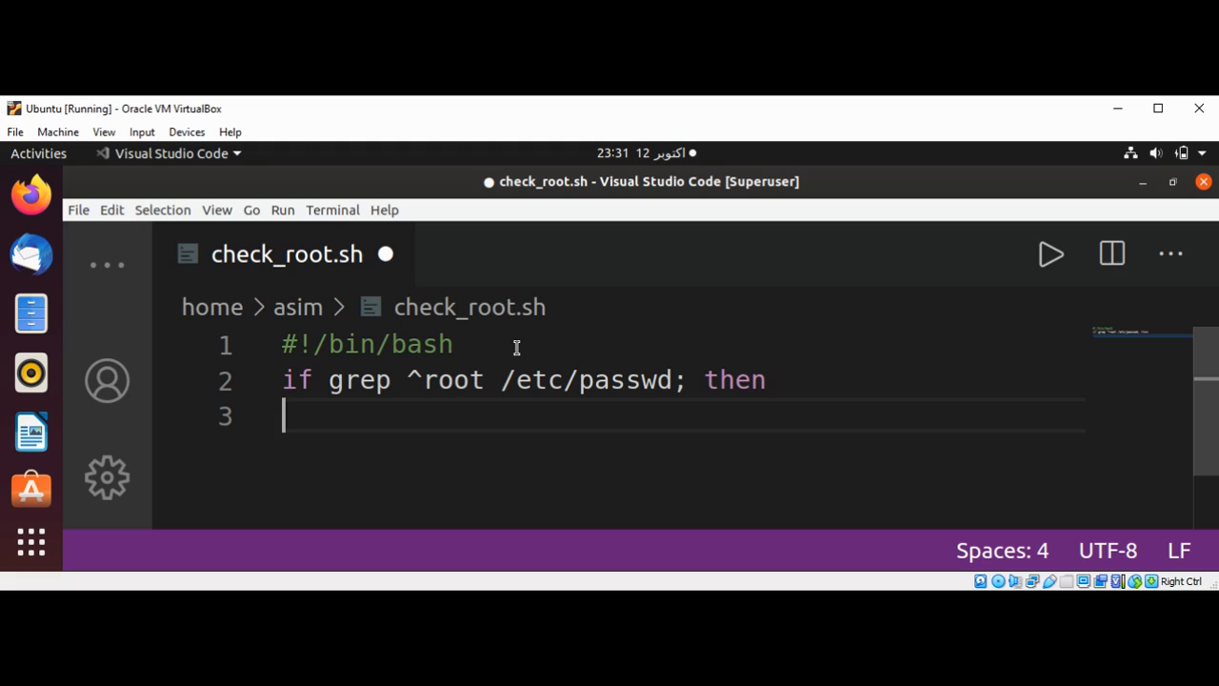
pyautogui.write('e')
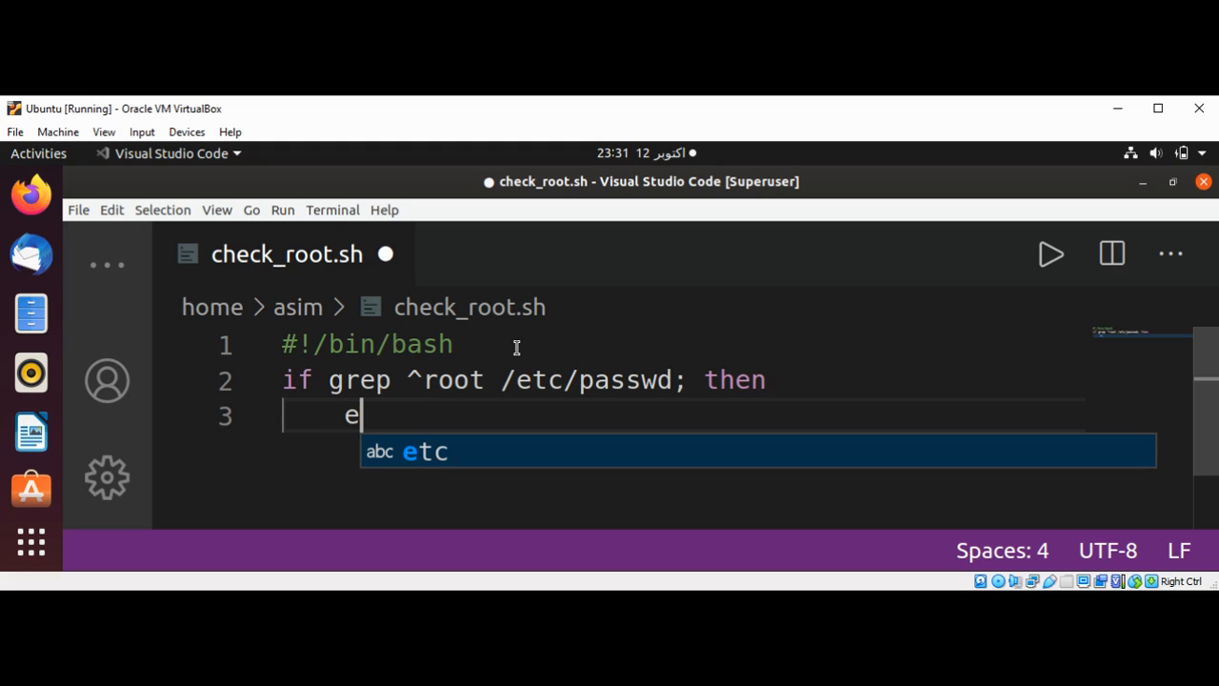
# Complete echo "The root was found!" in the then branch and add the else line.
pyautogui.write('cho')
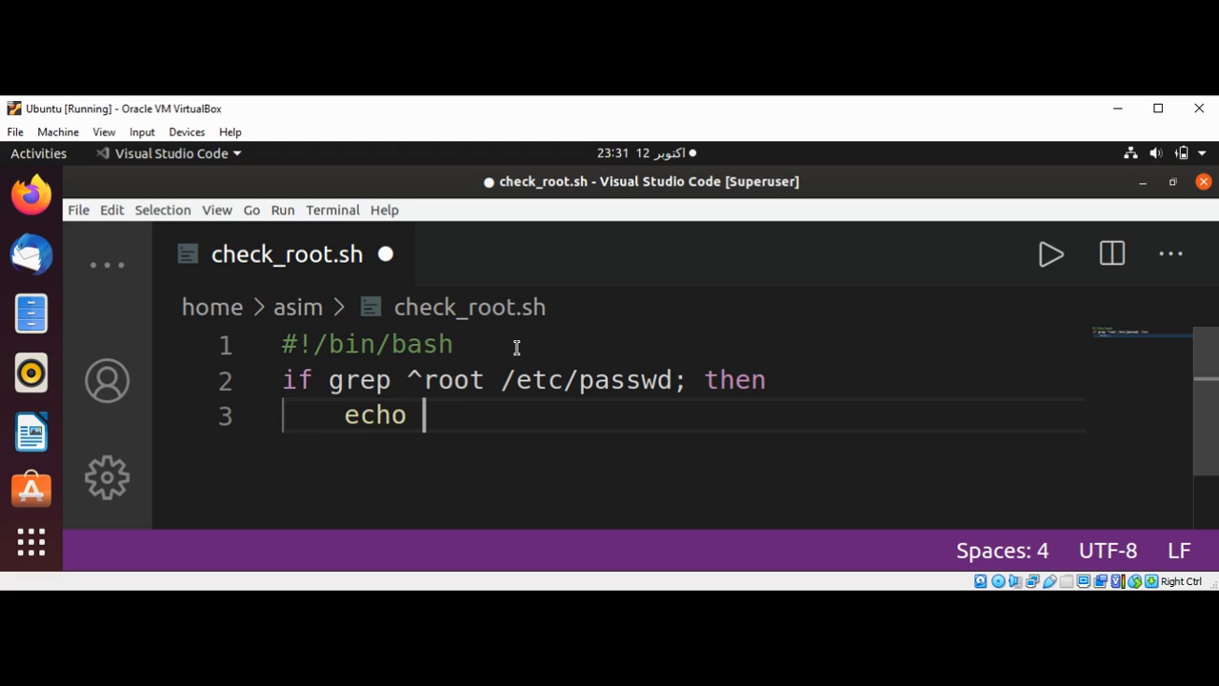
pyautogui.write('"The"')
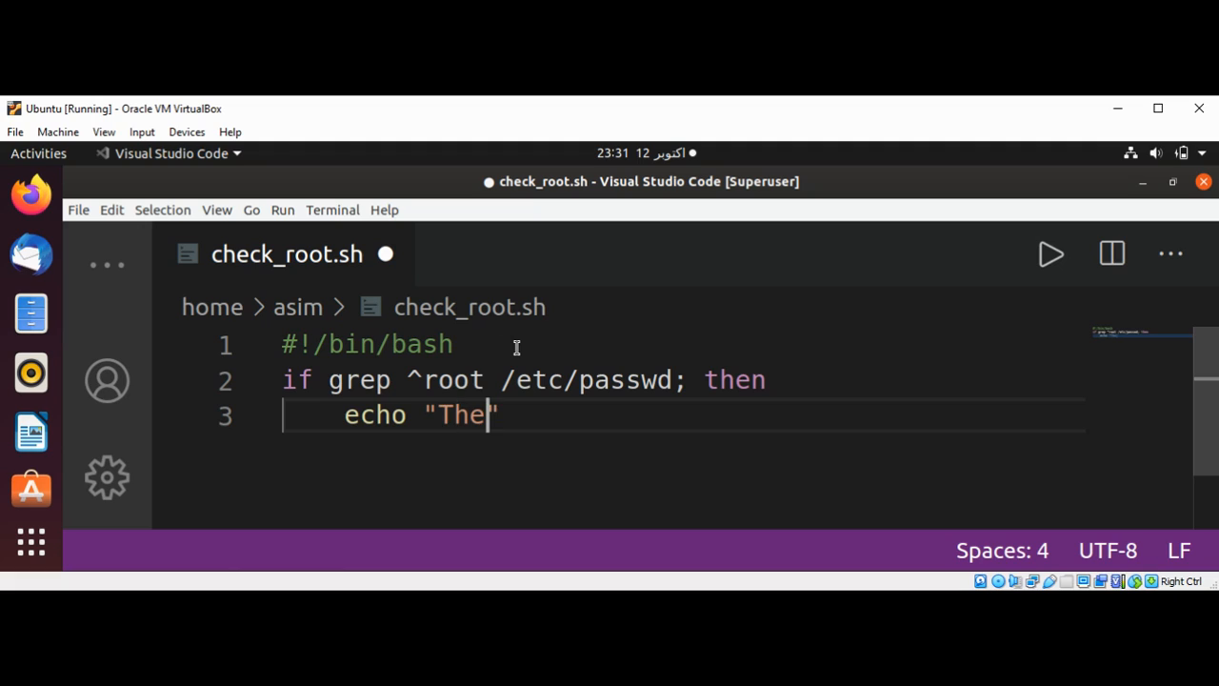
pyautogui.write('root')
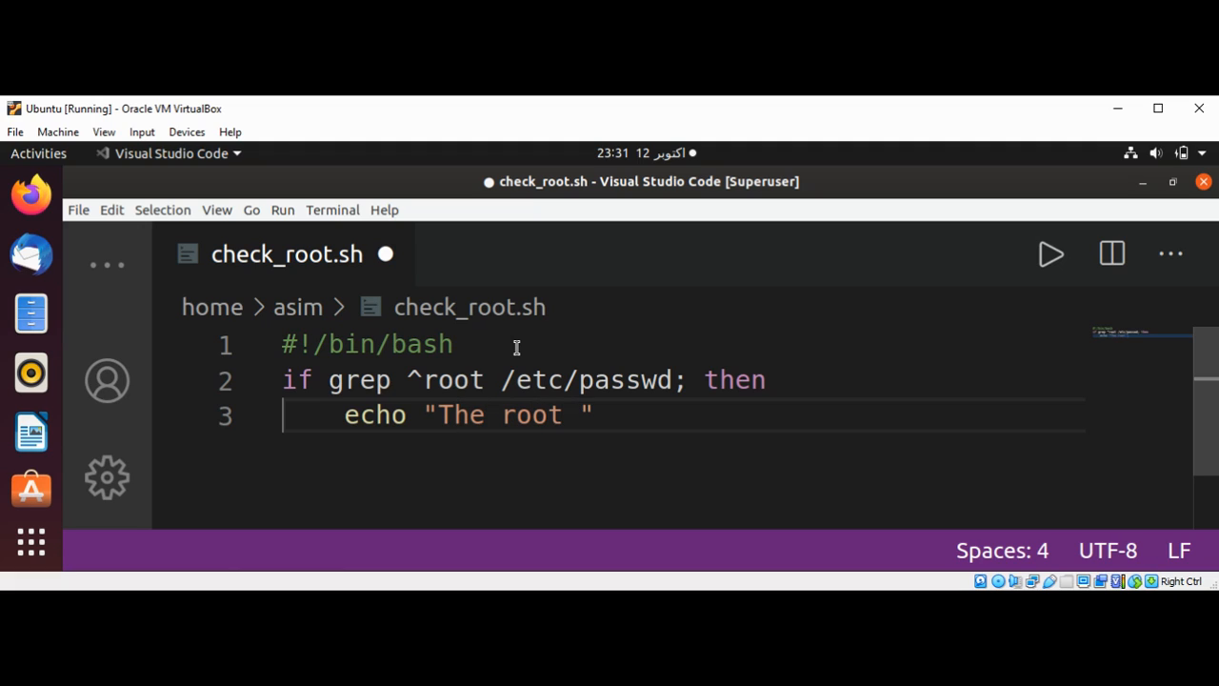
pyautogui.write('was')
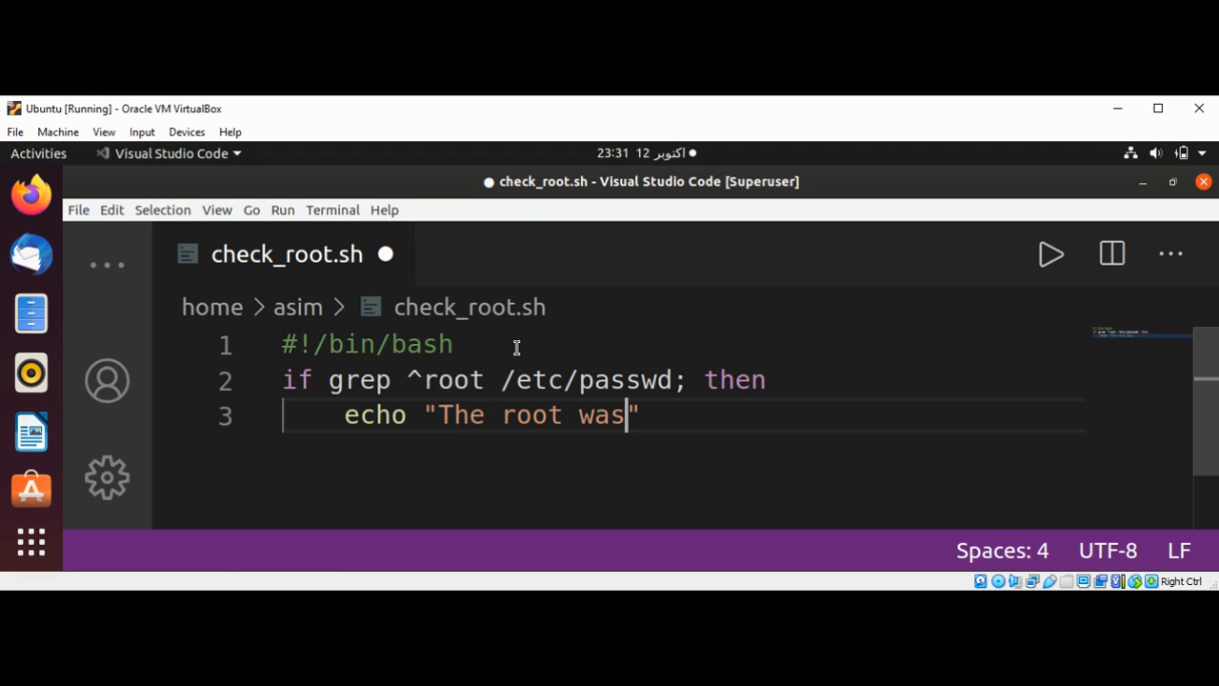
pyautogui.write('found!')
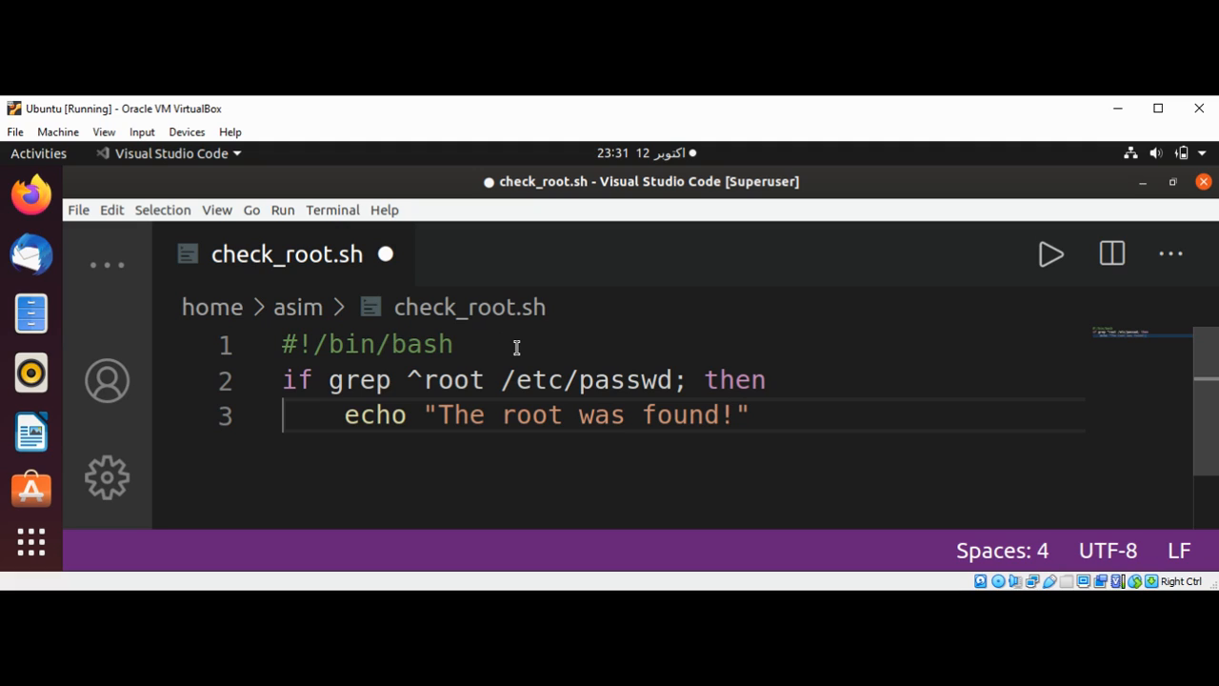
pyautogui.press('Return')
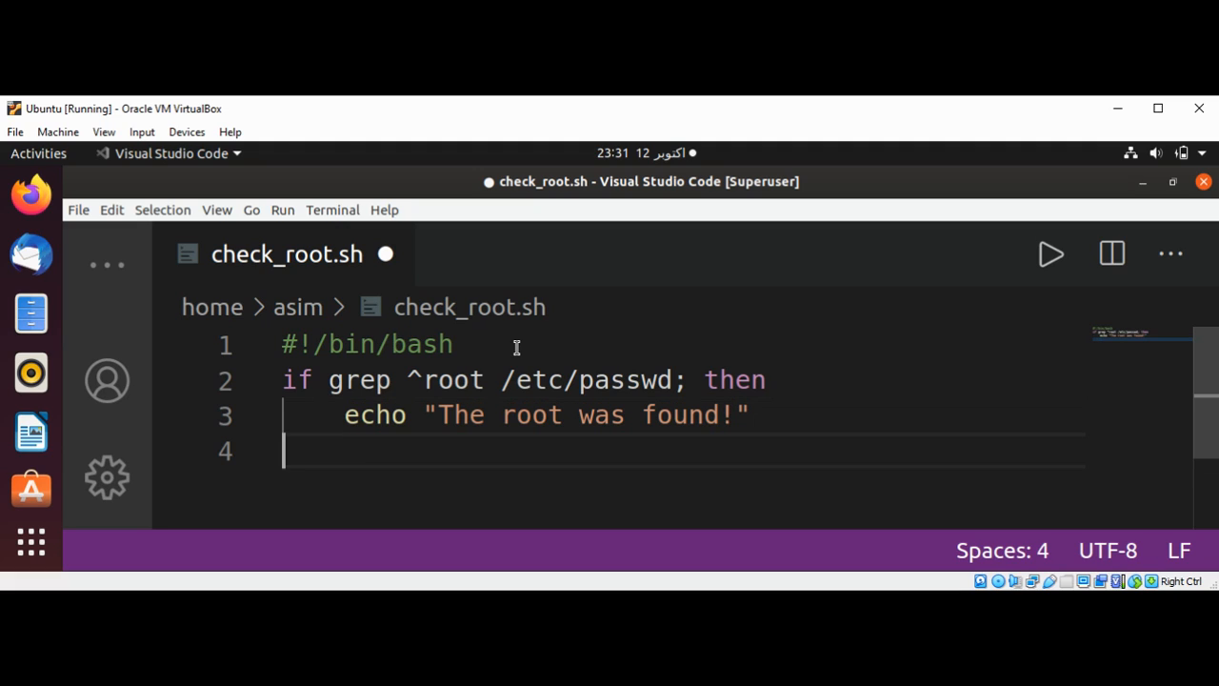
pyautogui.write('else')
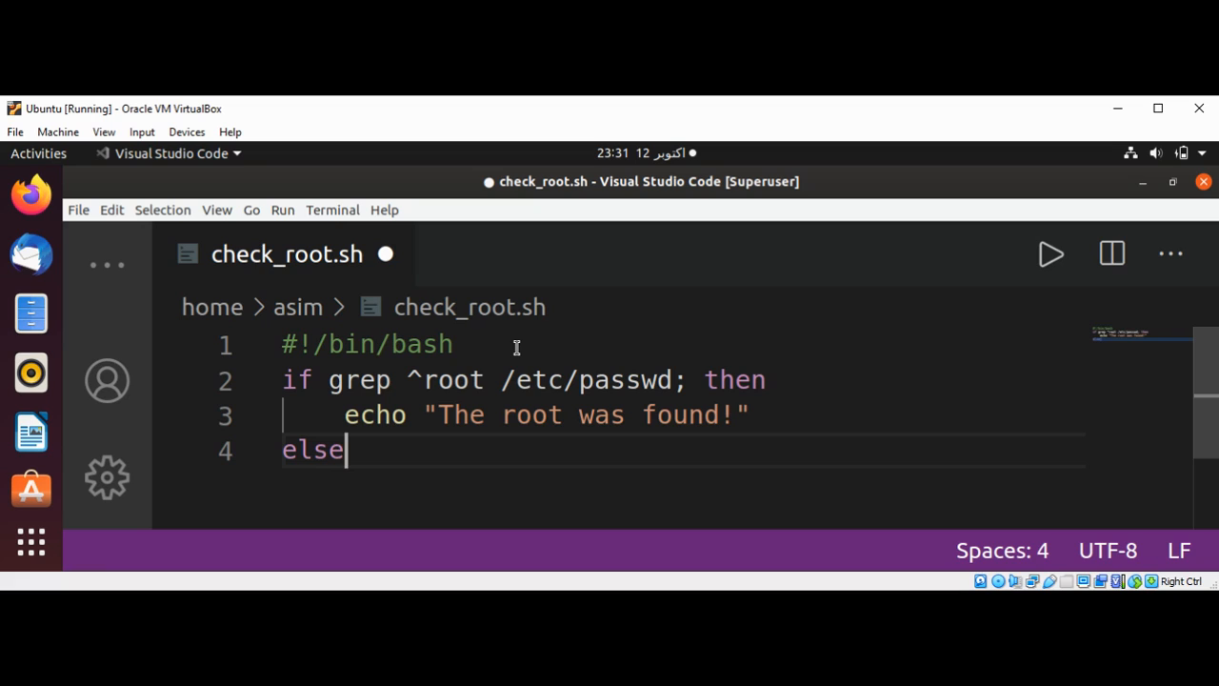
pyautogui.press('Return')
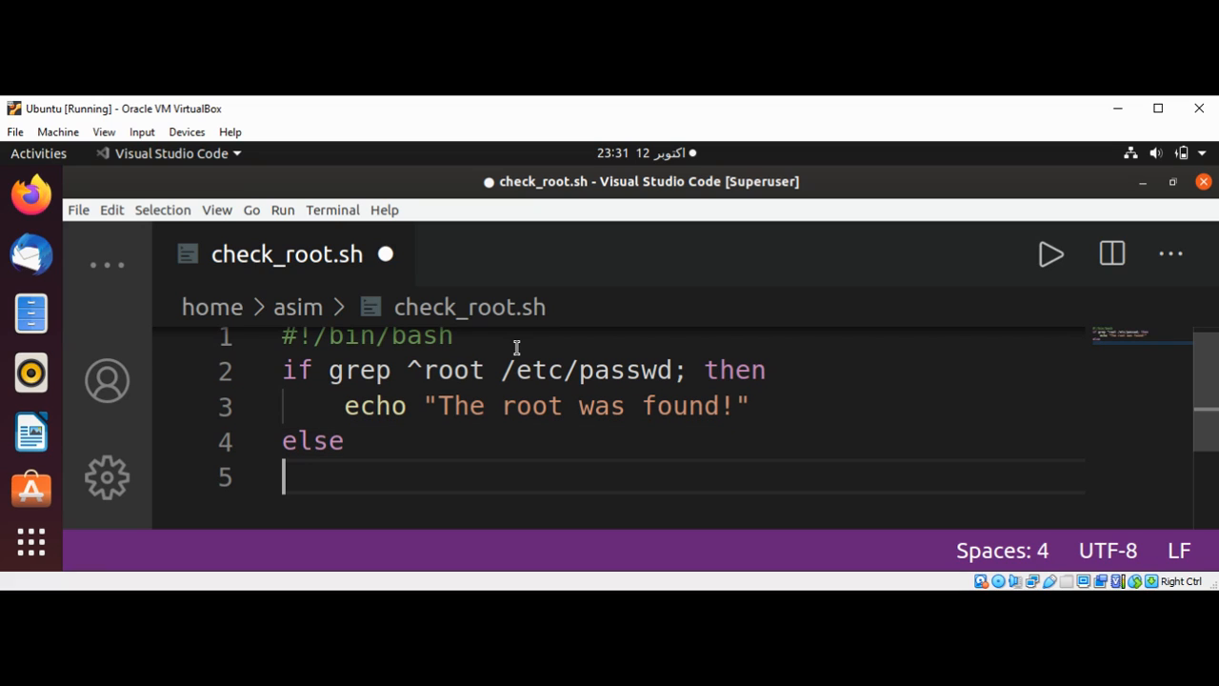
# Add echo "The root user was not found" in the else branch and close the if with fi.
pyautogui.write('e')
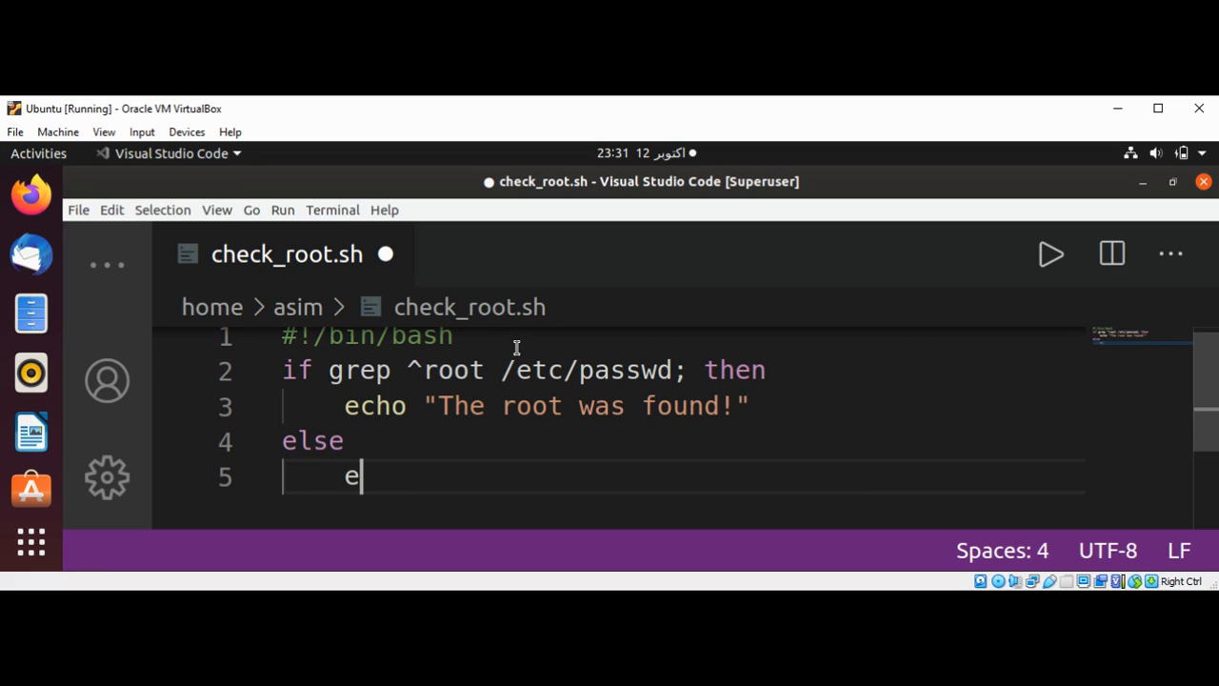
pyautogui.write('cho ""')
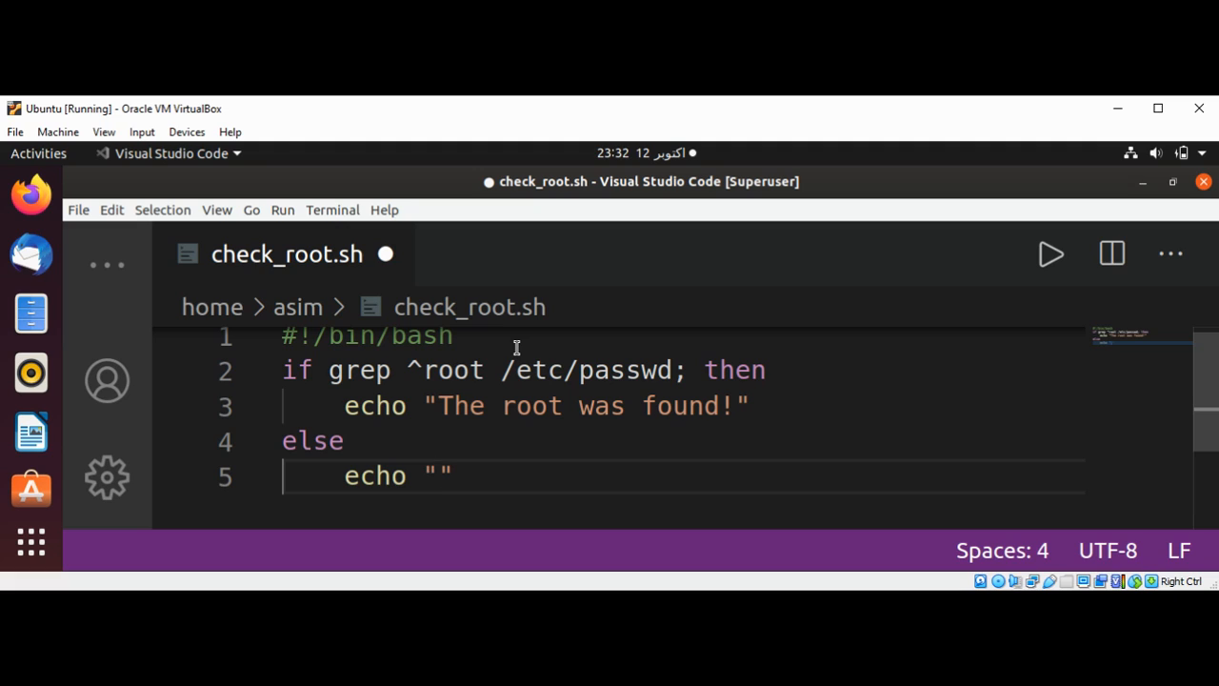
pyautogui.write('The')
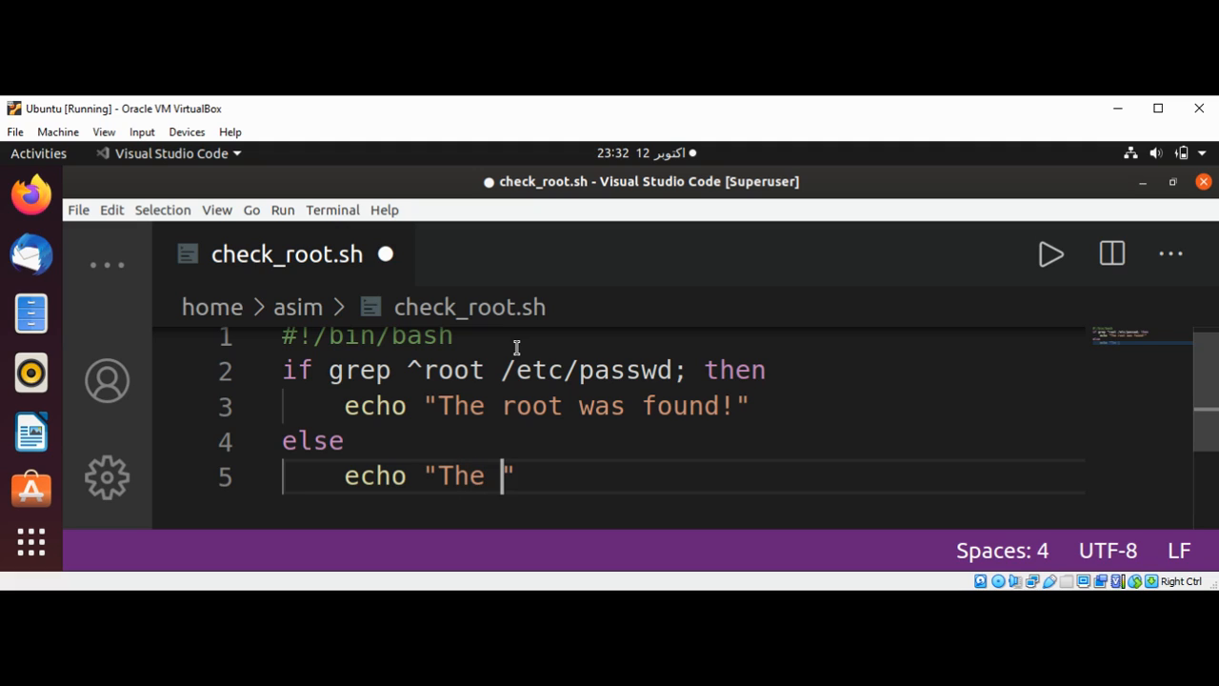
pyautogui.write('root user')
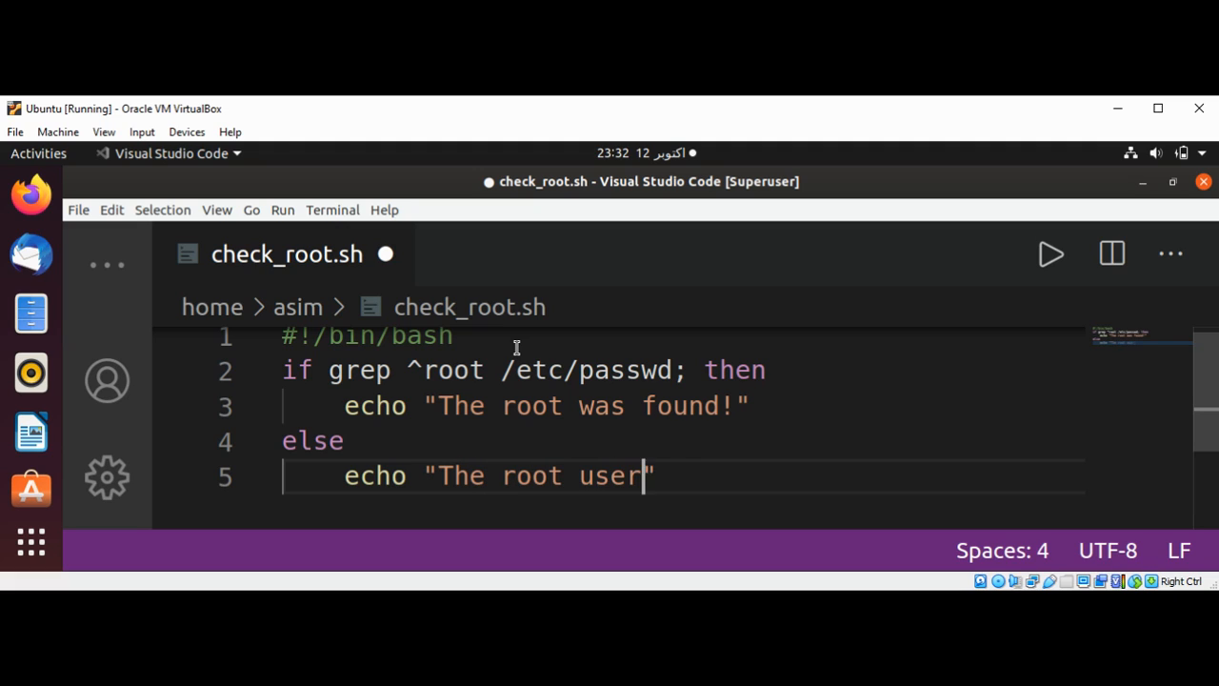
pyautogui.write('was n')
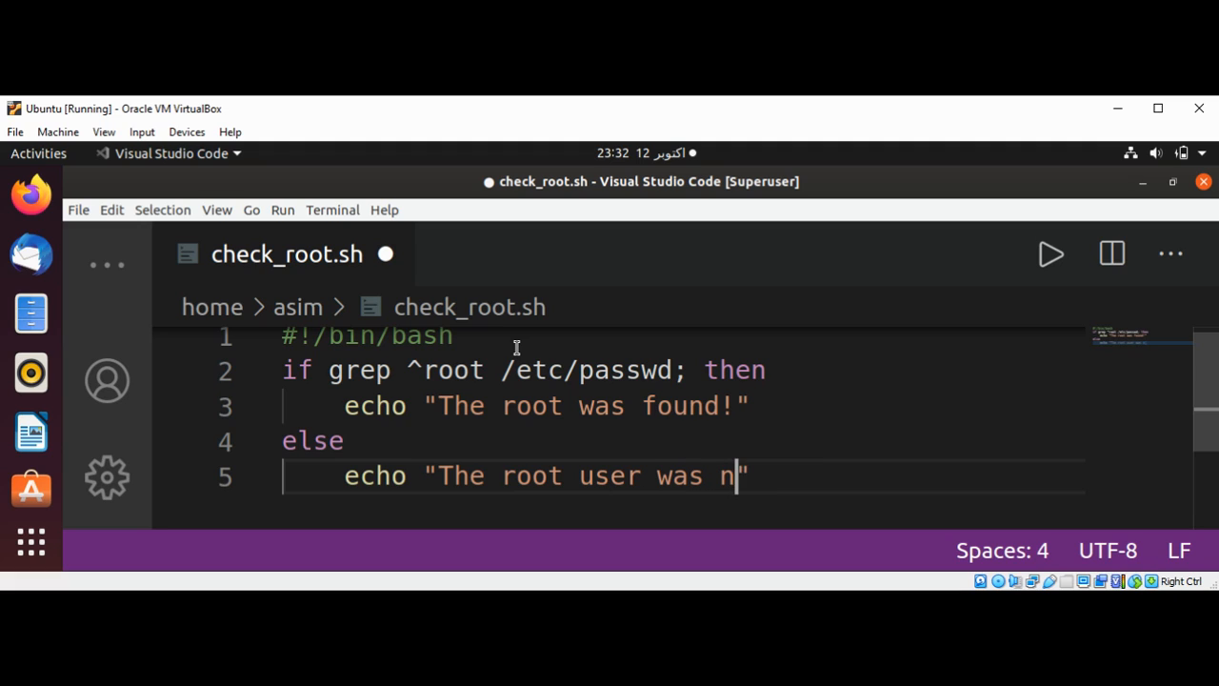
pyautogui.write('ot found')
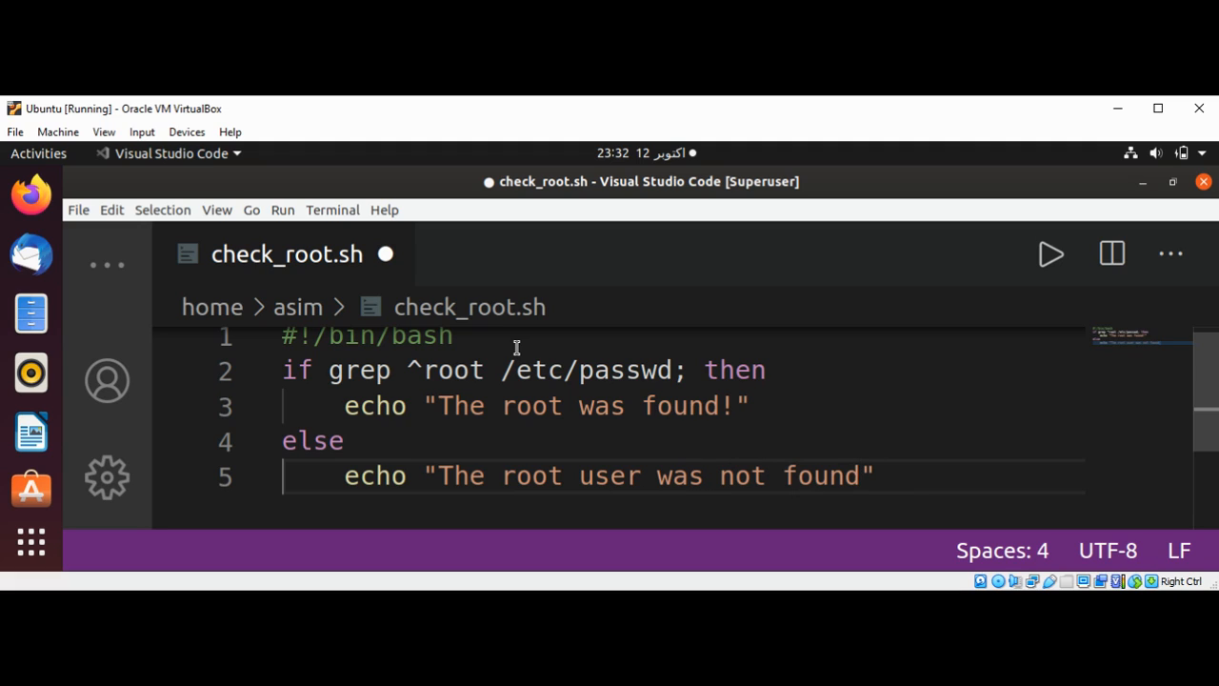
pyautogui.press('Return')
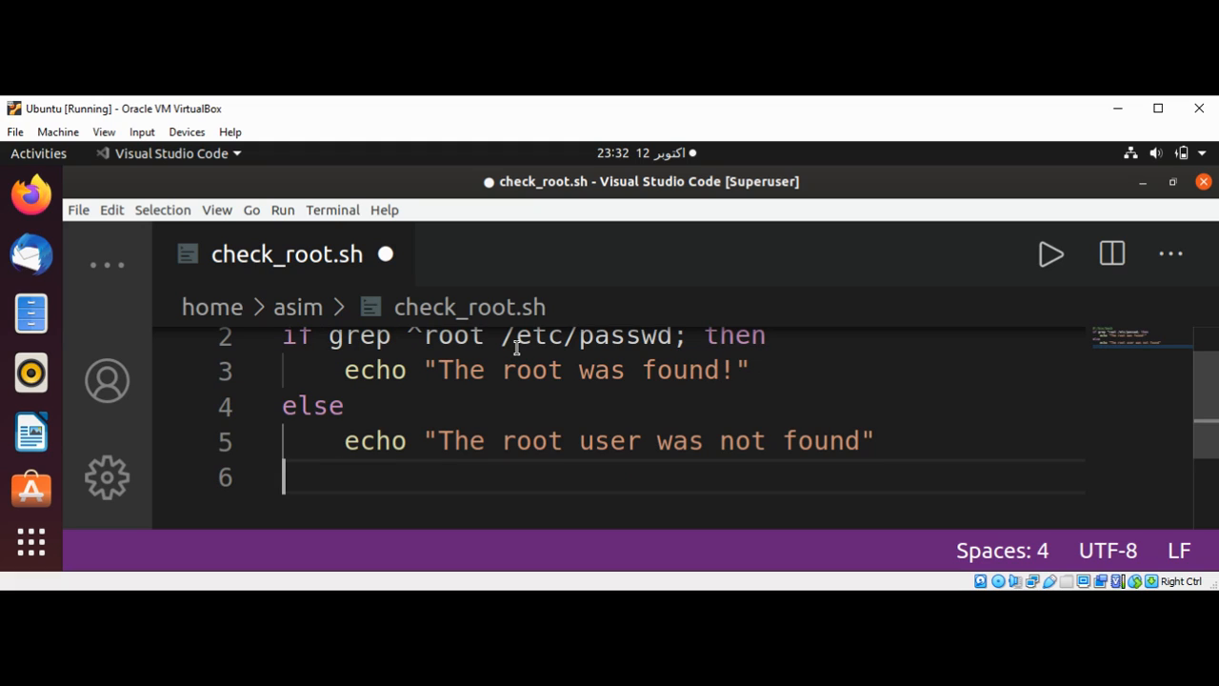
pyautogui.write('fi')
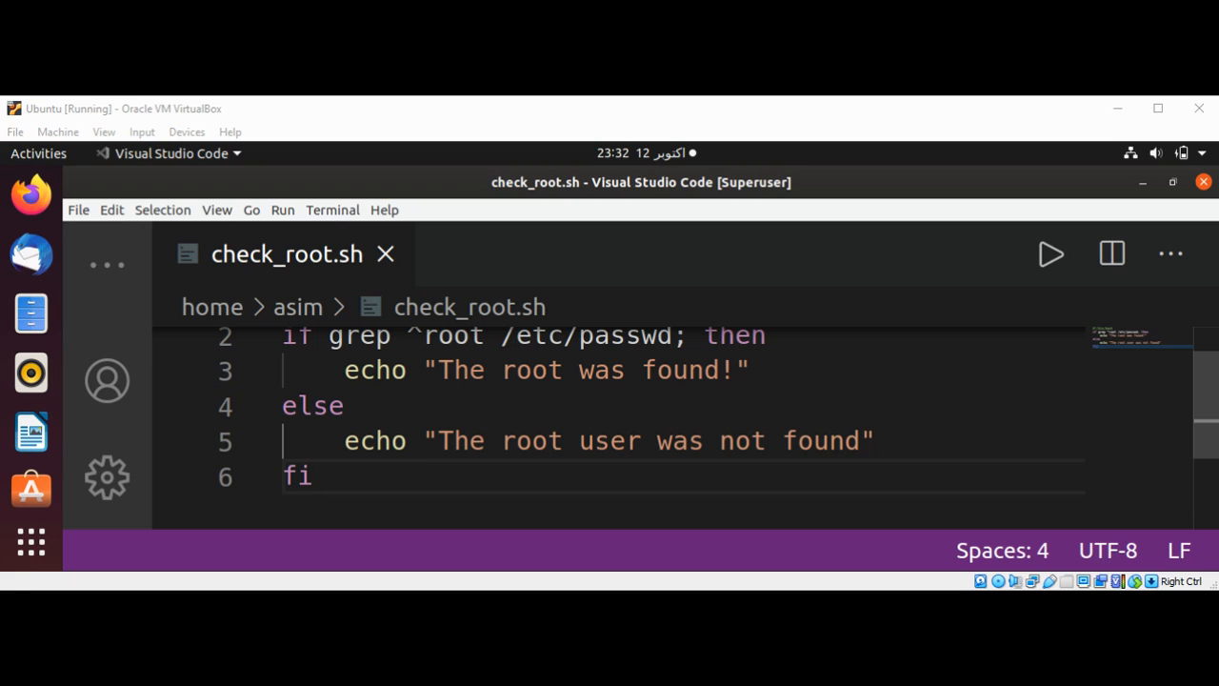
# Run check_root.sh in the terminal to show the root-found output.
pyautogui.click(1051, 171)
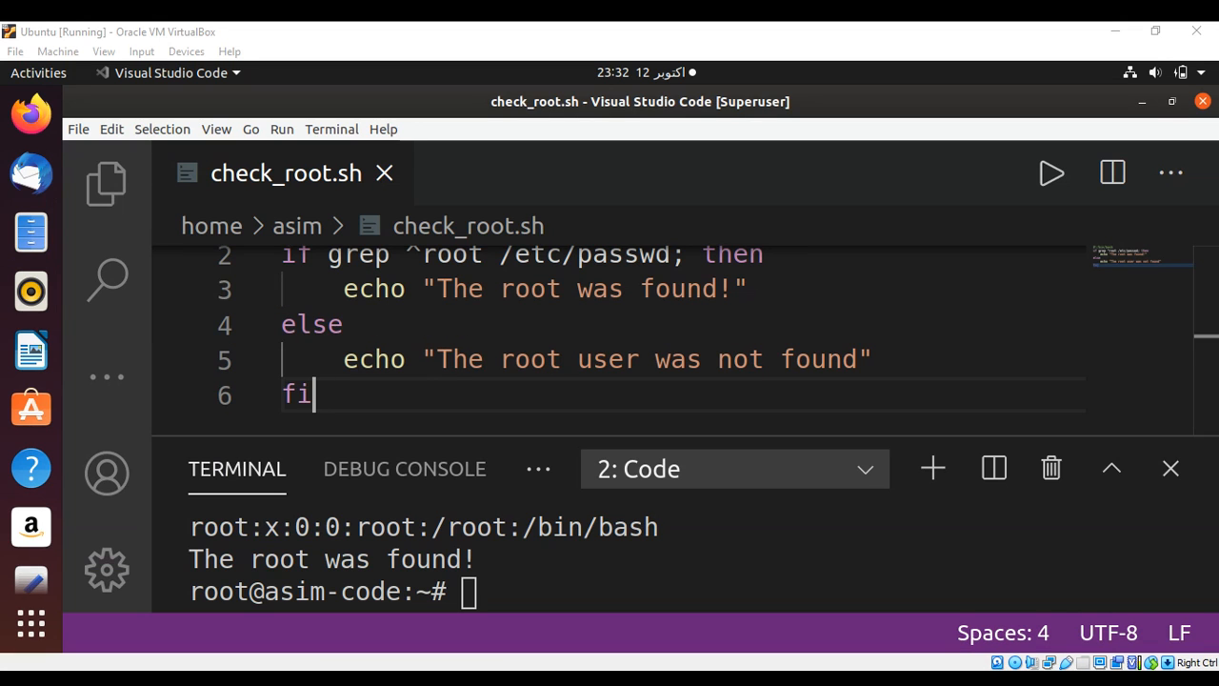